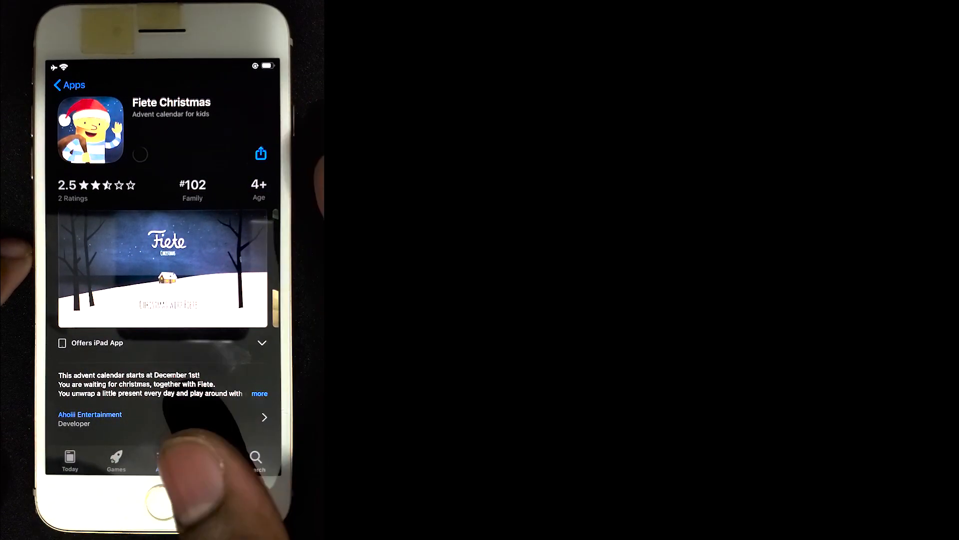
# Step: Leave the Fiete Christmas App Store page and launch Cydia to its welcome page
pyautogui.click(162, 458)
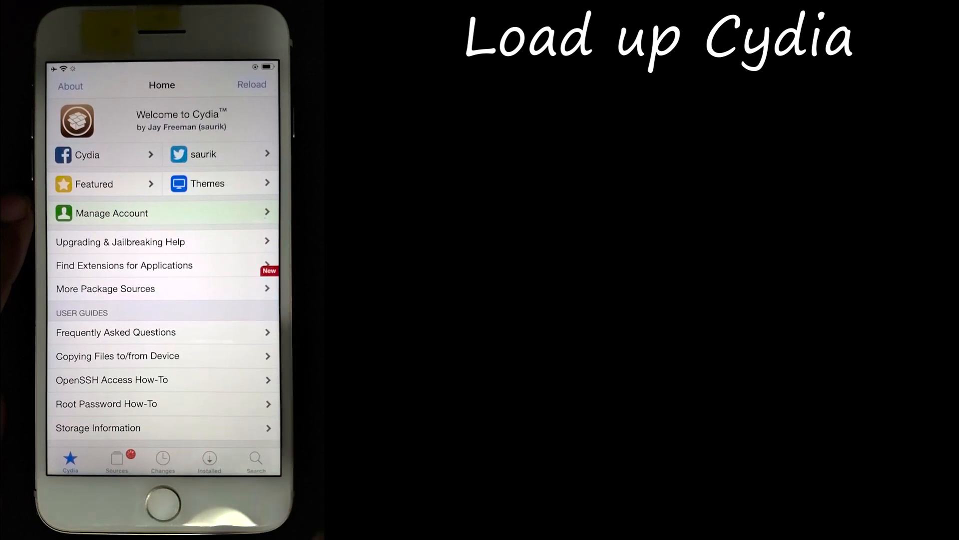
# Step: Go to Cydia's Sources list and start adding a new package source
pyautogui.click(116, 460)
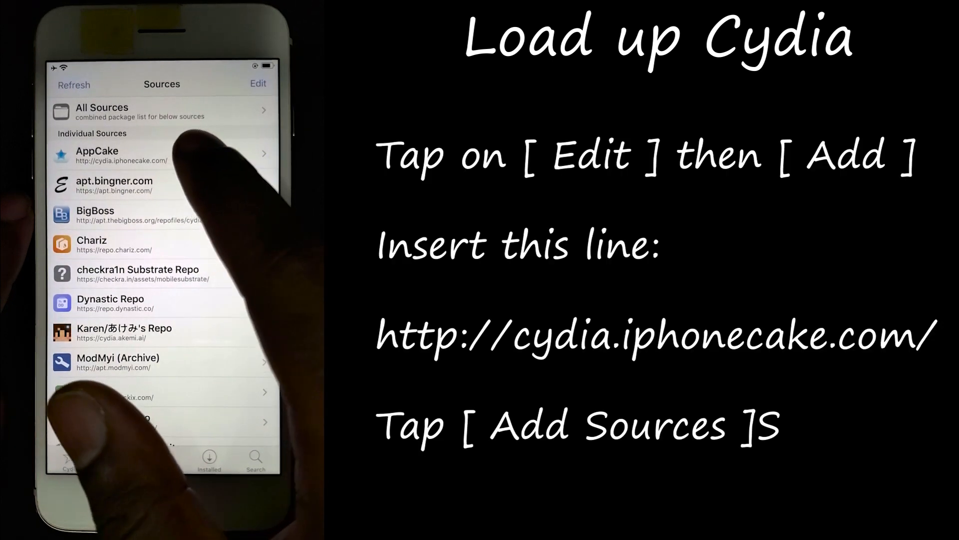
pyautogui.click(258, 84)
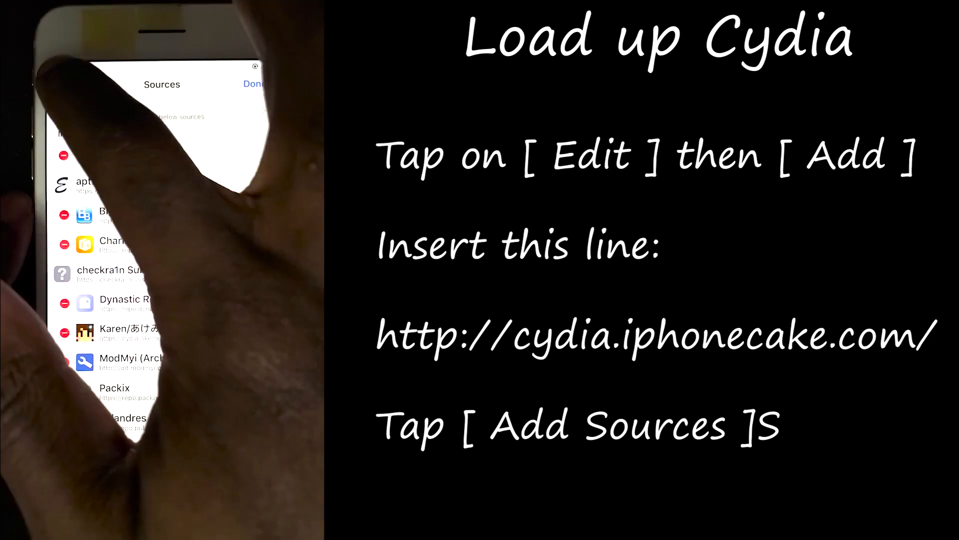
pyautogui.click(66, 85)
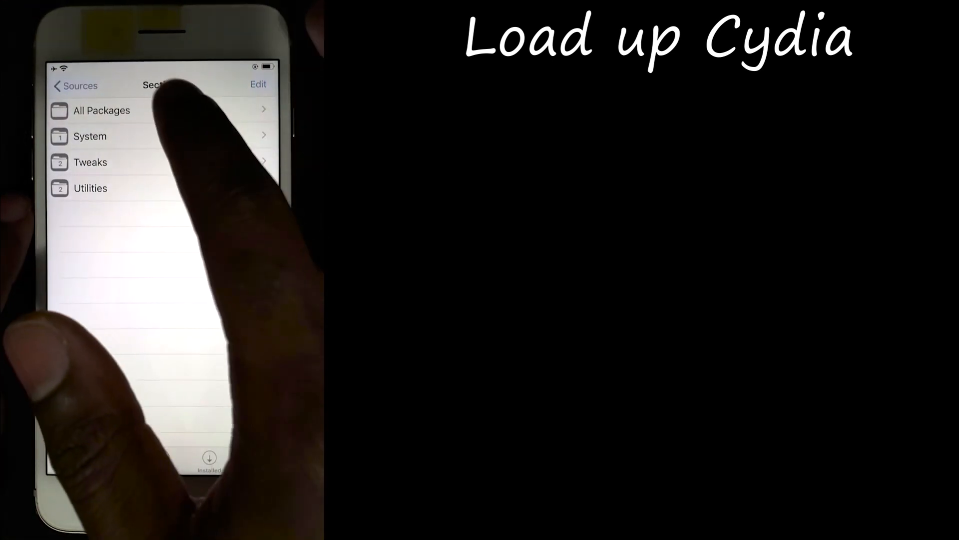
# Step: Search Cydia packages for 'Appca' to list AppCake, AppCake 4, AppCap and AppCapPro
pyautogui.write('Ap')
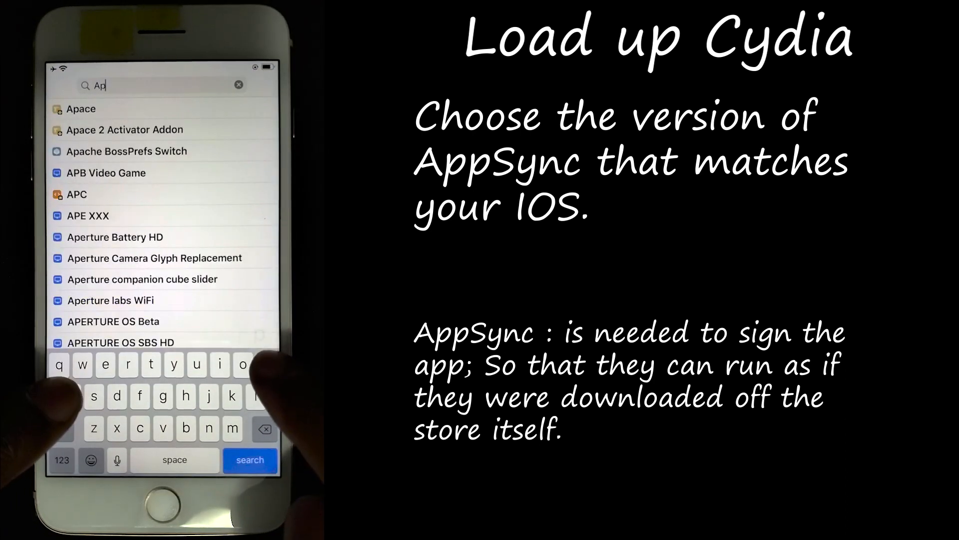
pyautogui.click(237, 85)
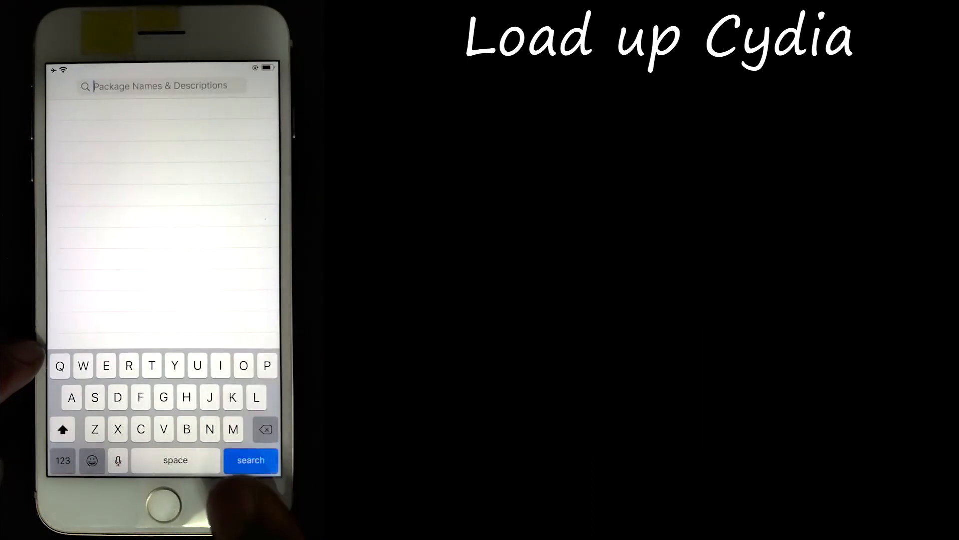
pyautogui.write('ppca')
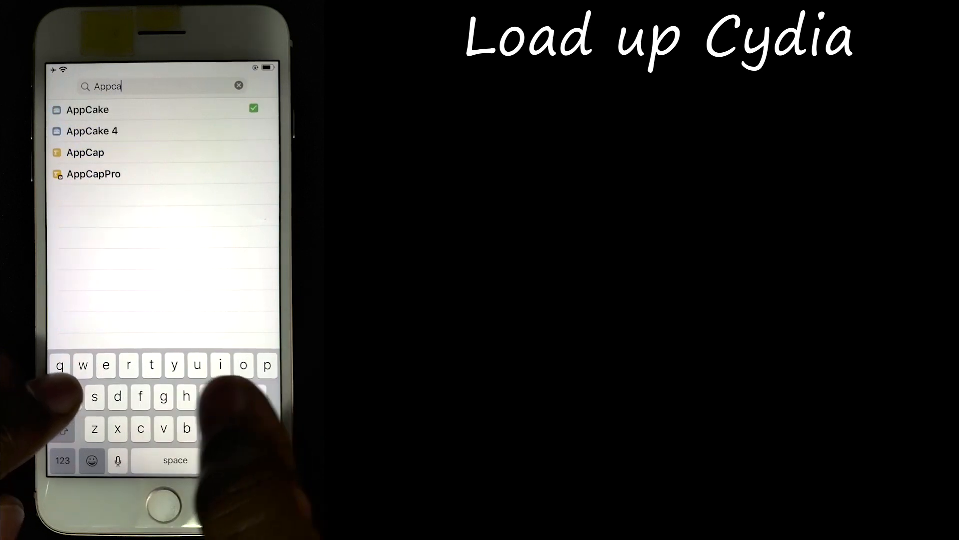
# Step: Open the AppCake 6.1.3 package details and scroll through its compatibility notes
pyautogui.click(88, 109)
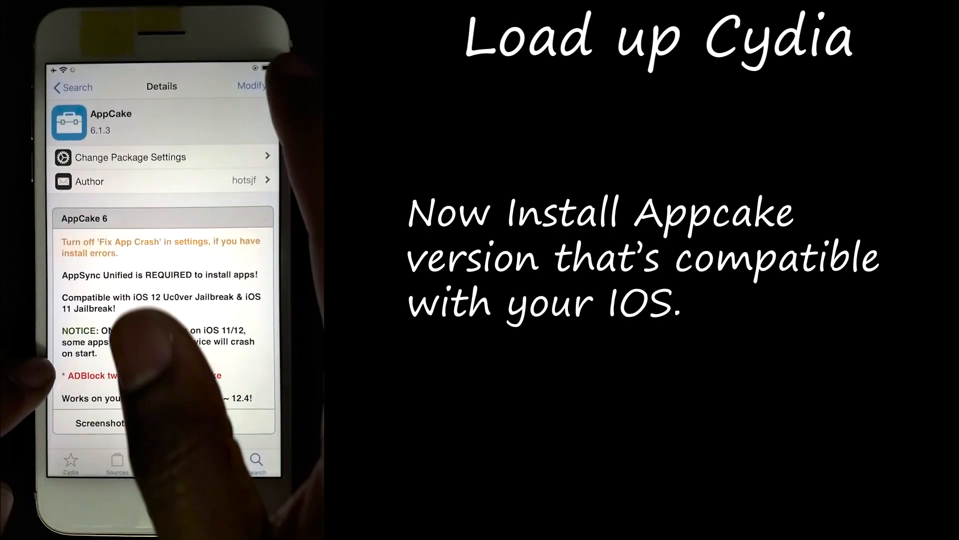
pyautogui.scroll(-3)
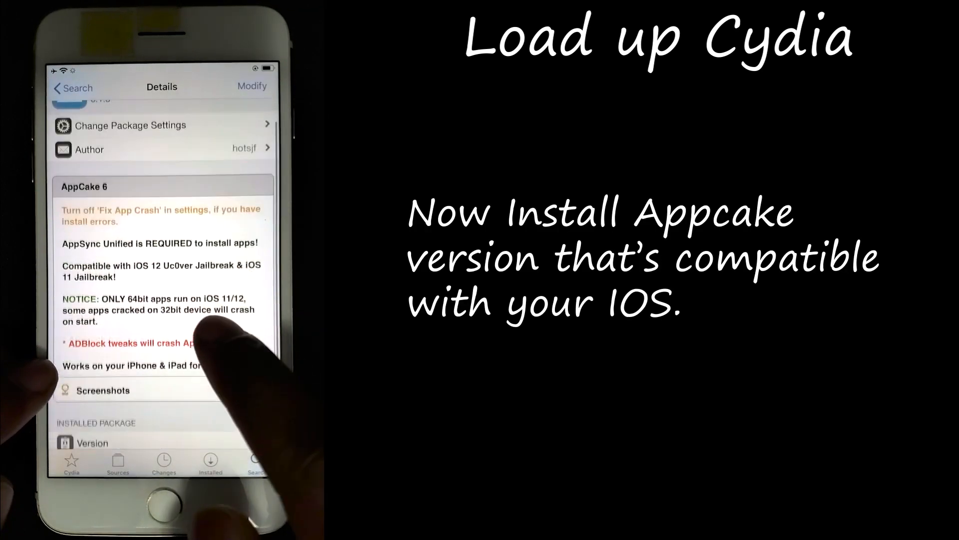
pyautogui.scroll(3)
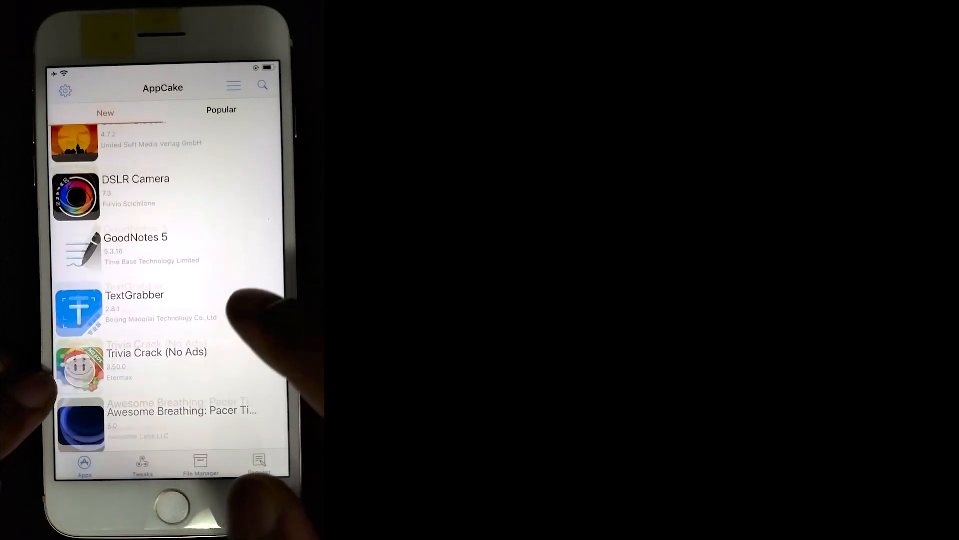
# Step: Scroll AppCake's Popular list to reach Google Voice and open its page
pyautogui.scroll(-3)
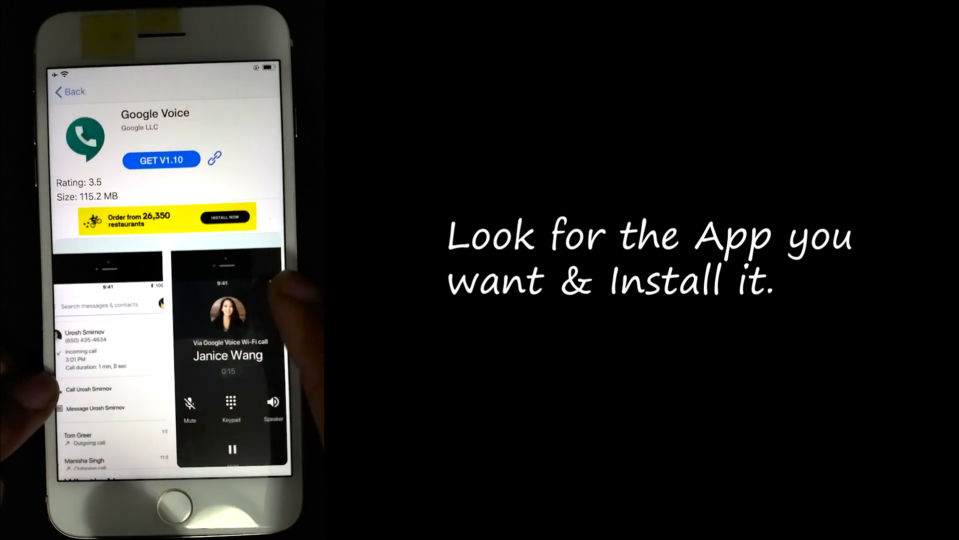
# Step: Tap GET V1.10 to start downloading Google Voice
pyautogui.click(161, 159)
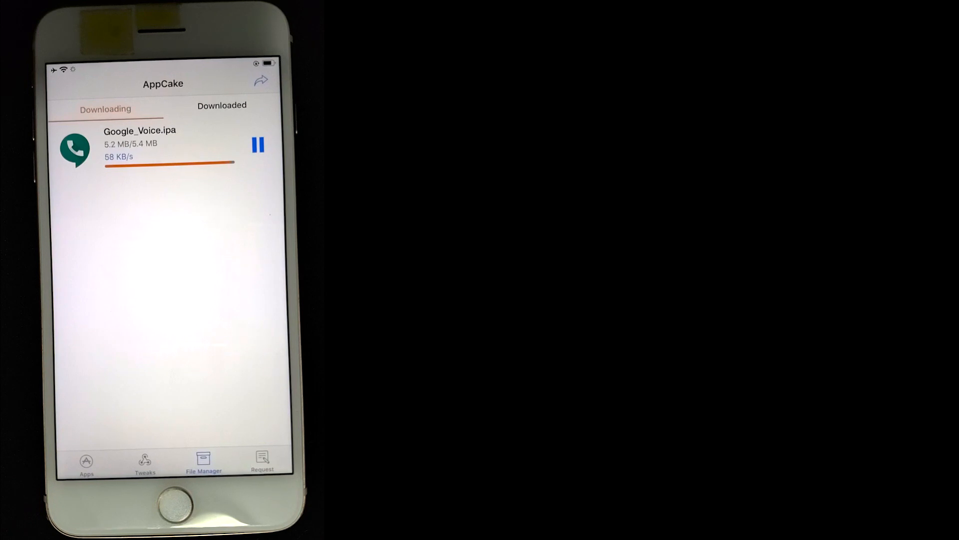
# Step: Let Google_Voice.ipa finish downloading and installing, then return to the home screen
pyautogui.click(222, 106)
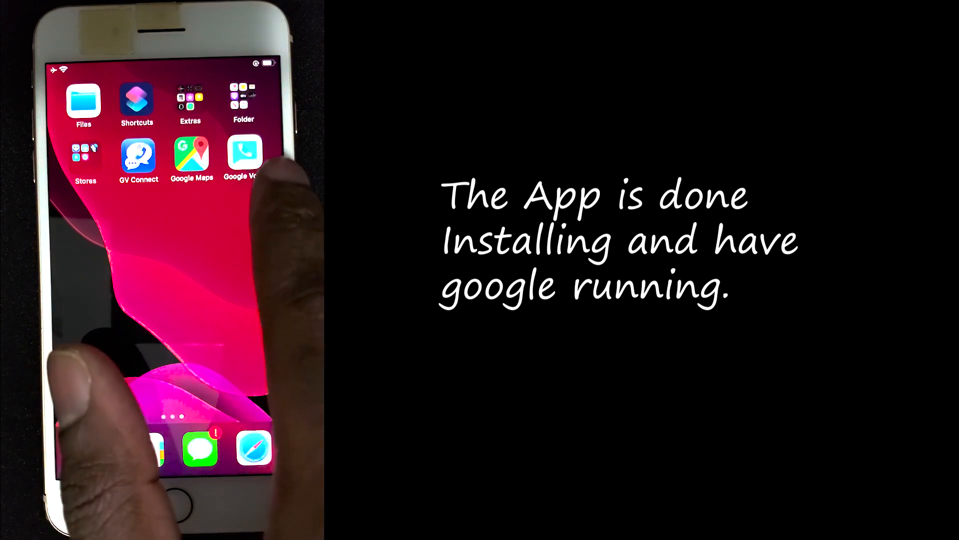
# Step: Launch Google Voice from its home screen icon to reach the welcome screen
pyautogui.click(243, 156)
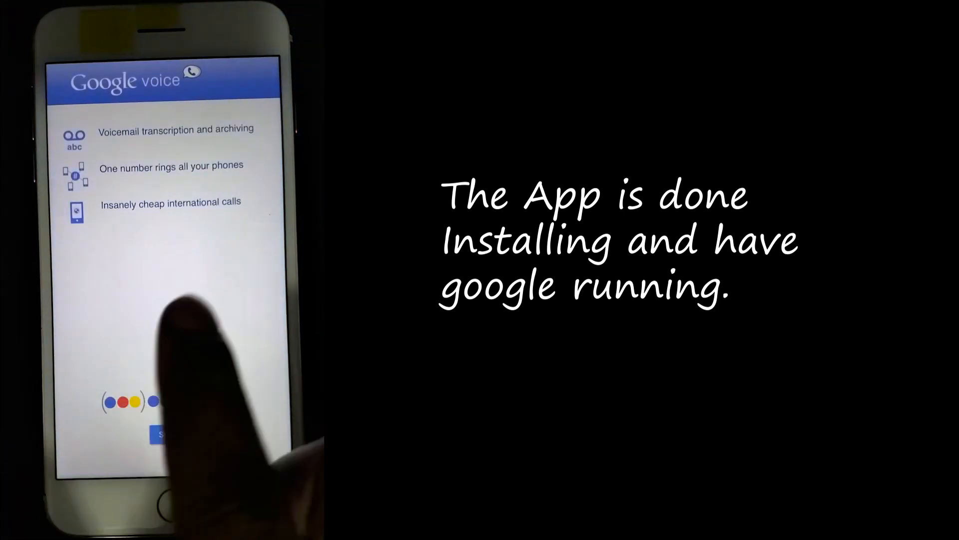